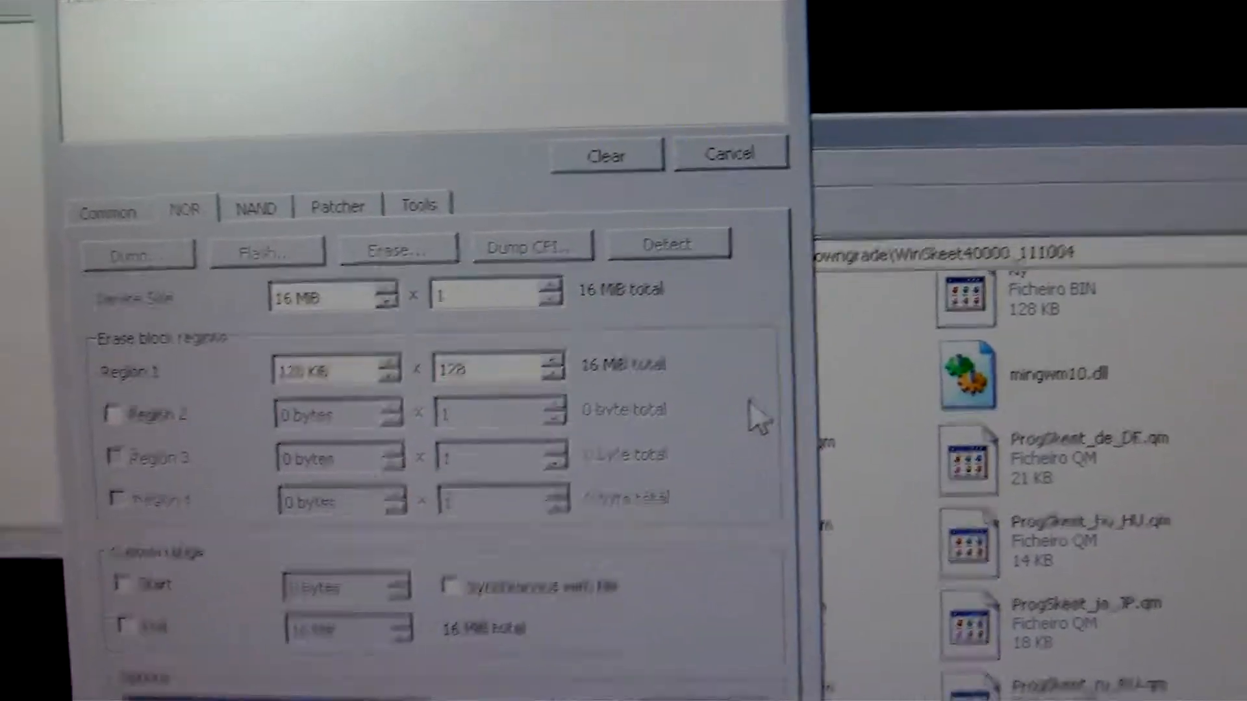
Start a new dump of the 16 MiB NOR flash from address 0x0.
click(138, 243)
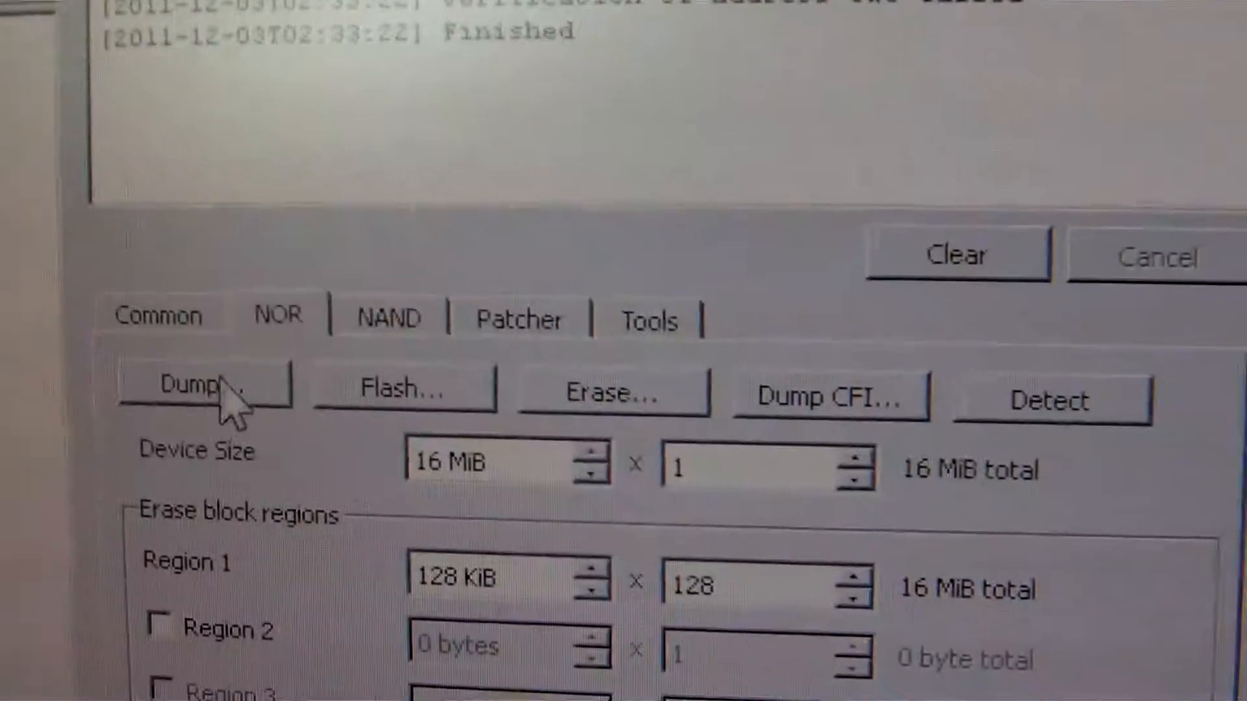
click(198, 390)
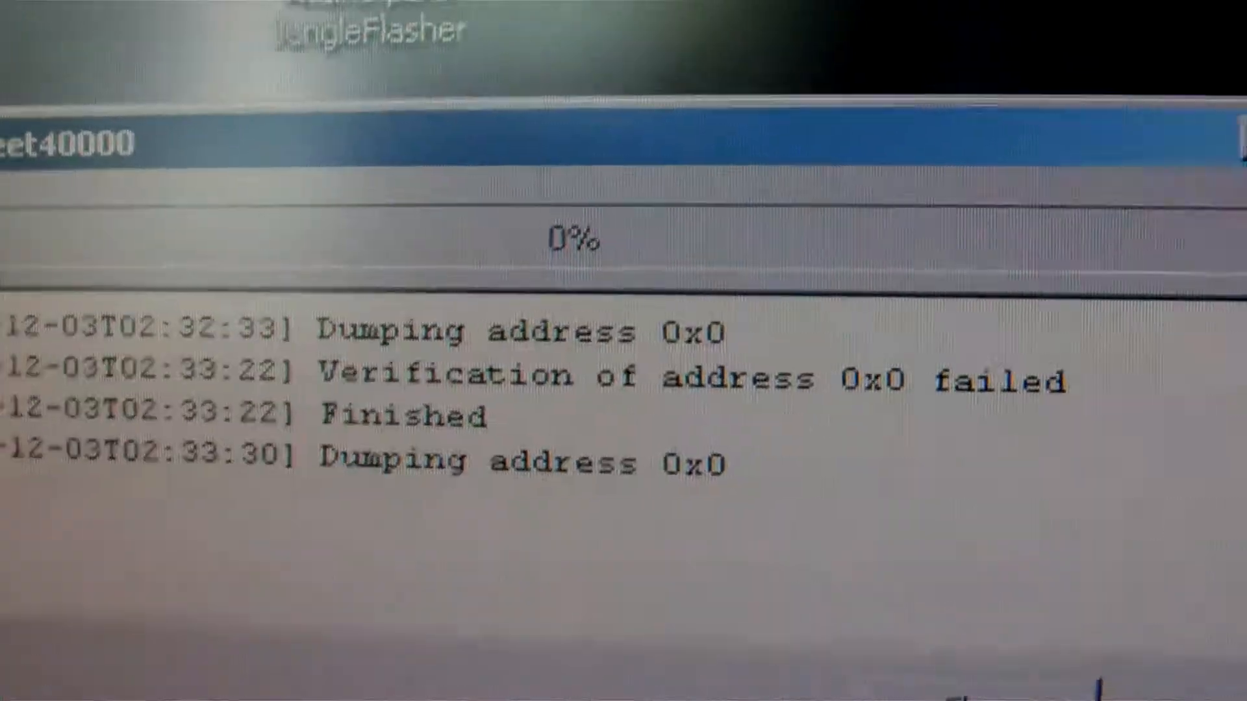